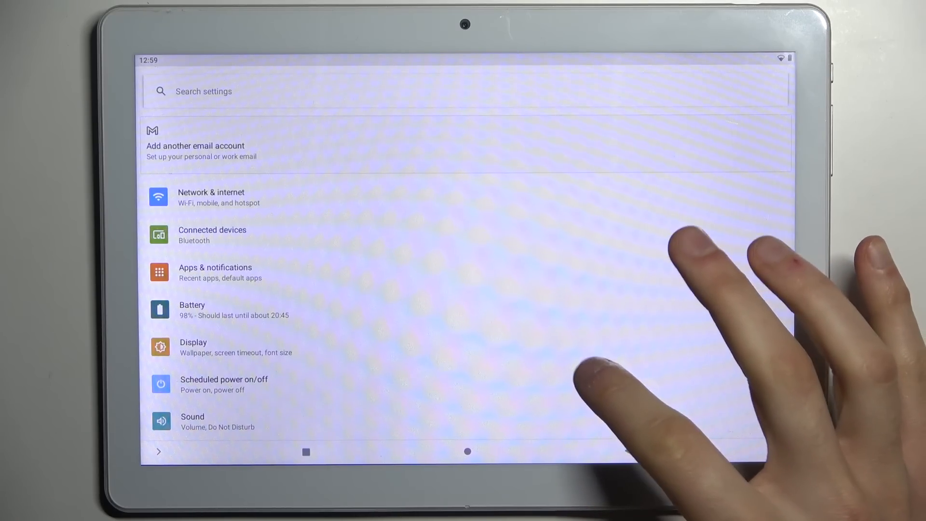
- Reach the 'Choose wallpaper from' list through Display > Wallpaper in Settings
click(193, 346)
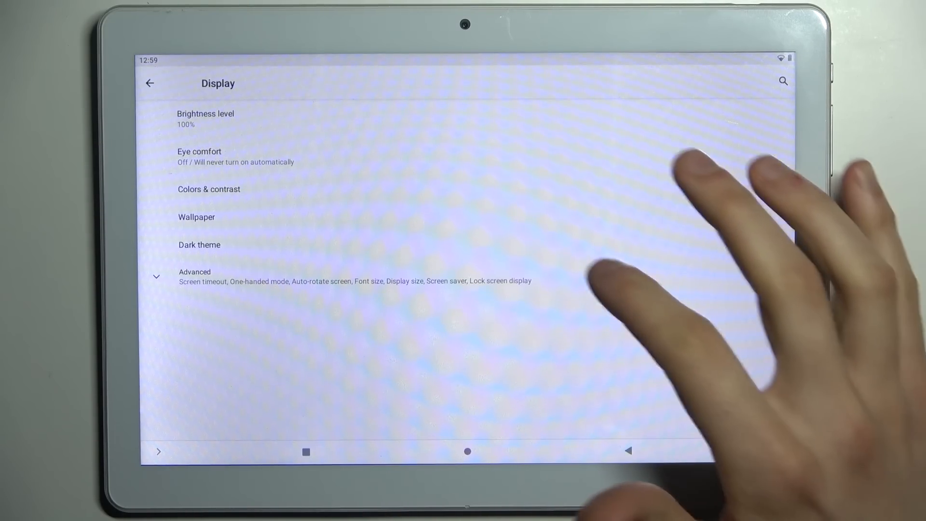
click(196, 218)
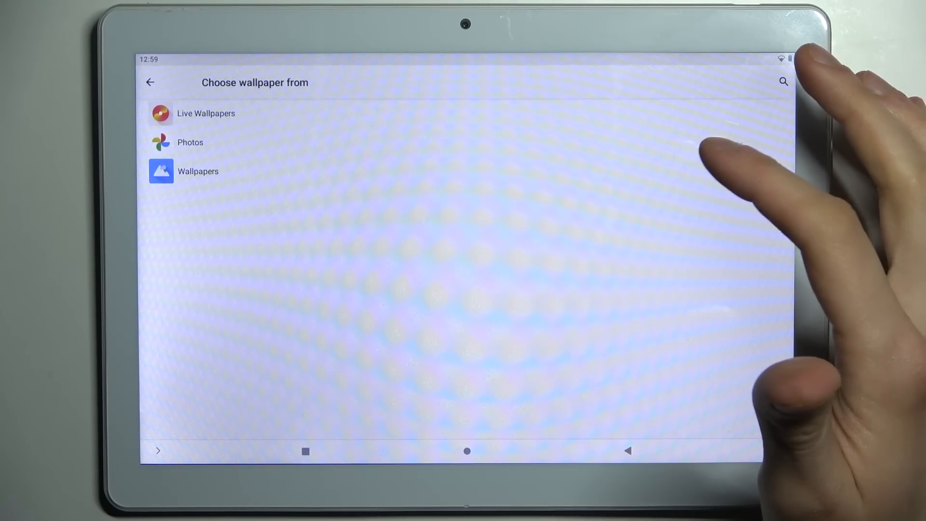
- Browse the built-in Wallpapers collection and return to the on-device grid after the lotus preview
click(205, 113)
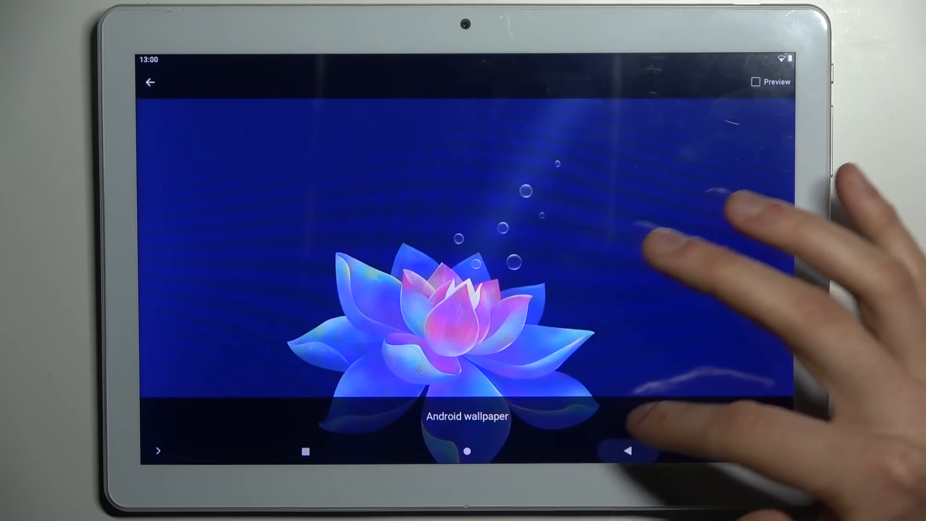
click(152, 82)
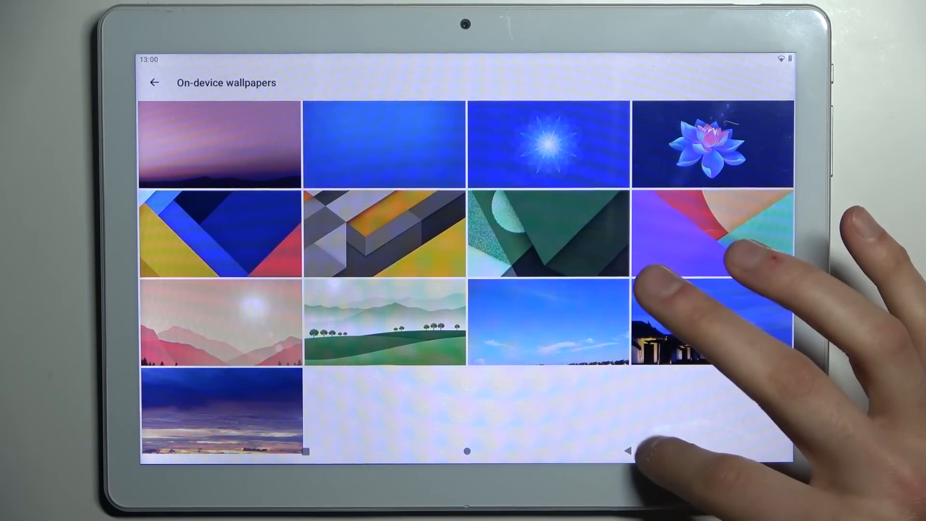
- Switch to My photos and bring the Caravaggio painting into the wallpaper preview
click(153, 82)
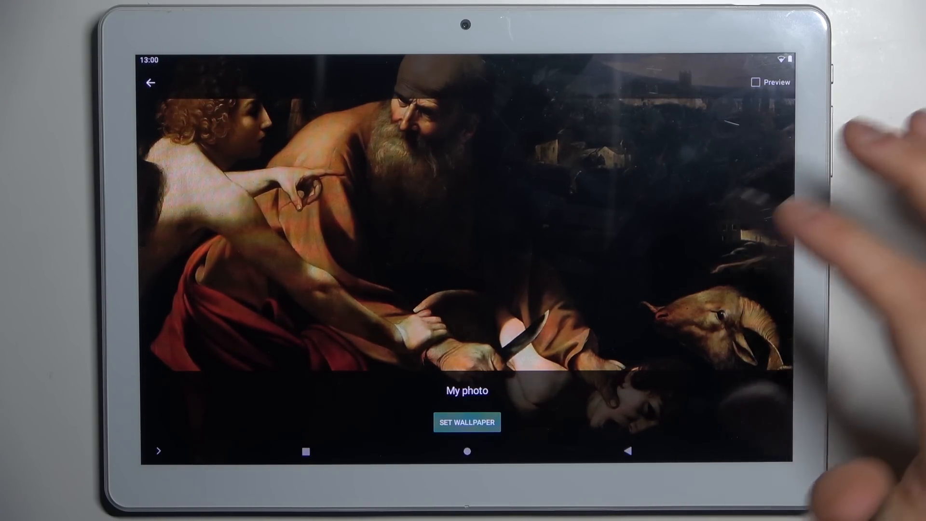
- Apply the Caravaggio painting as the Home screen wallpaper, then switch the tablet screen off
click(466, 422)
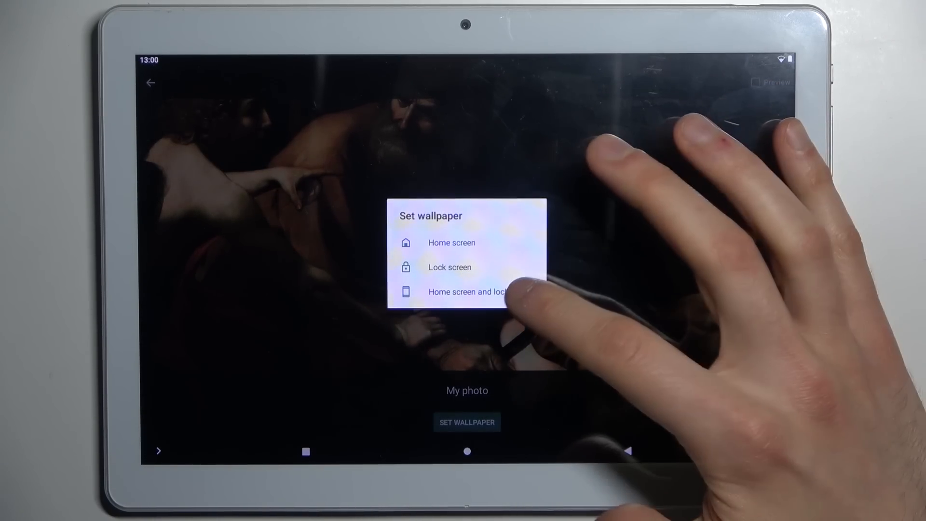
click(467, 291)
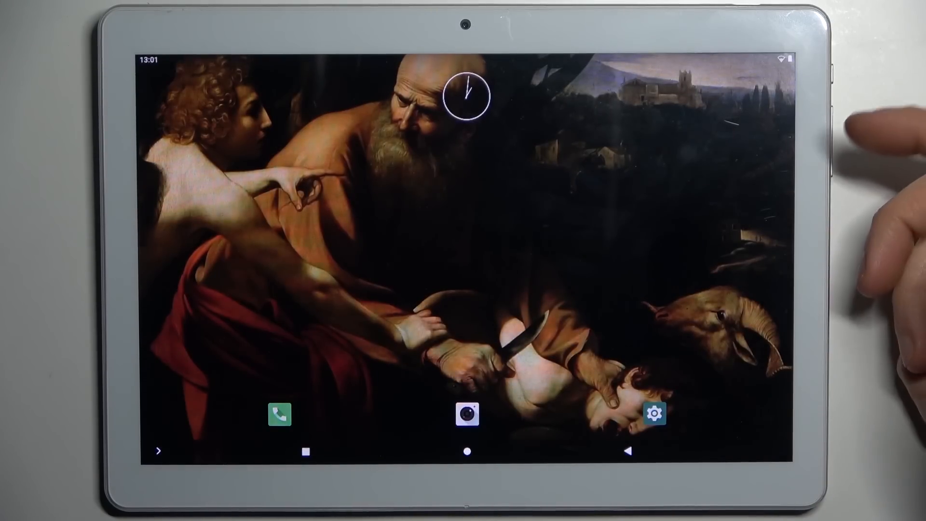
key(power)
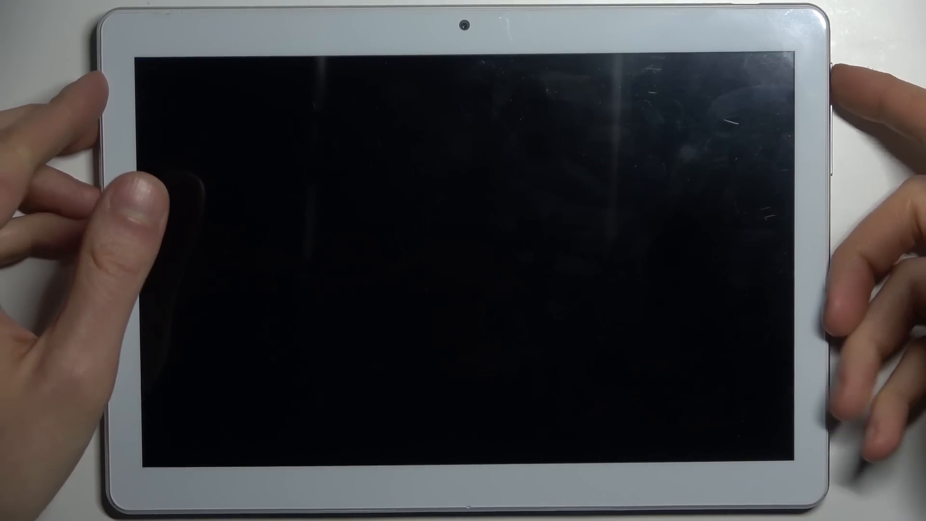